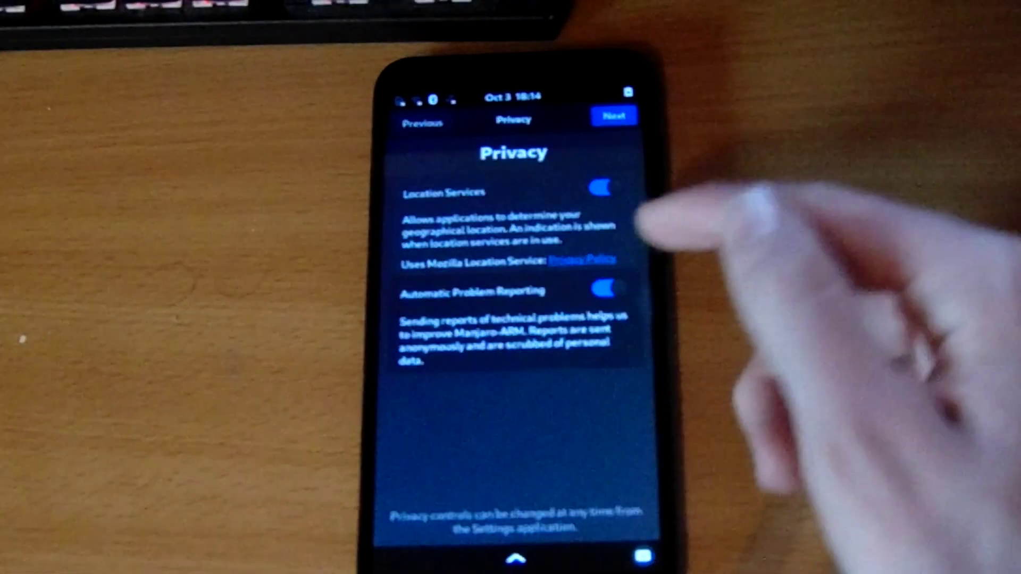
Leave location services and problem reporting on and continue with Next
left_click(601, 291)
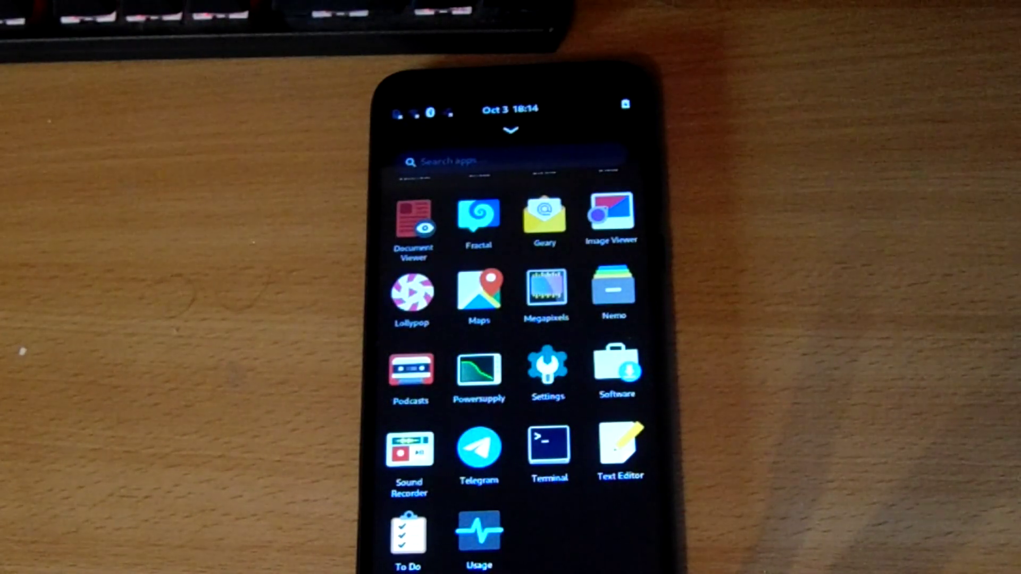
Scroll through the app drawer grid of installed apps like Maps, Settings and Terminal
scroll("down", 3)
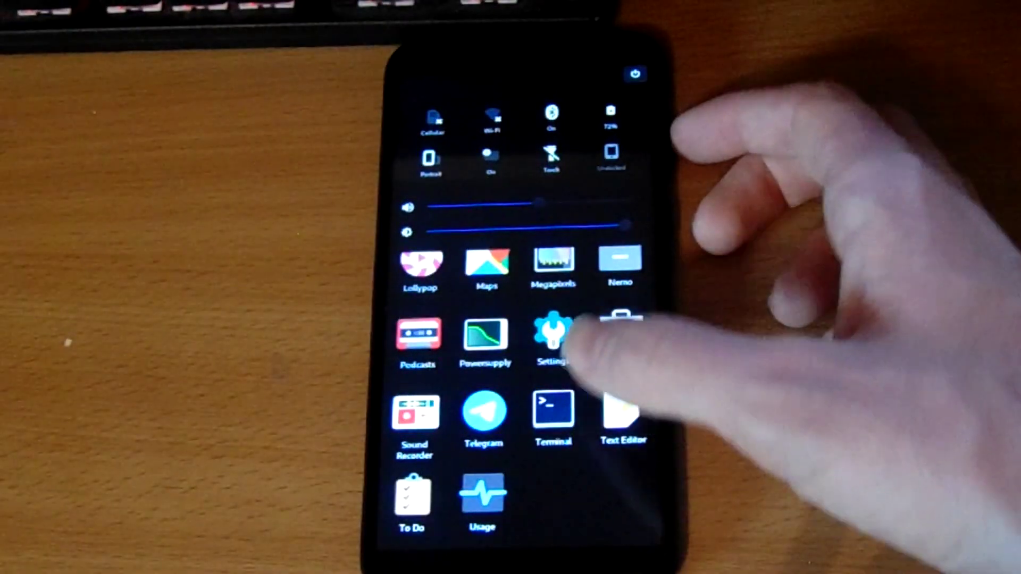
Scroll the app list back to its top rows showing Calendar, Clocks and Disks
scroll("up", 3)
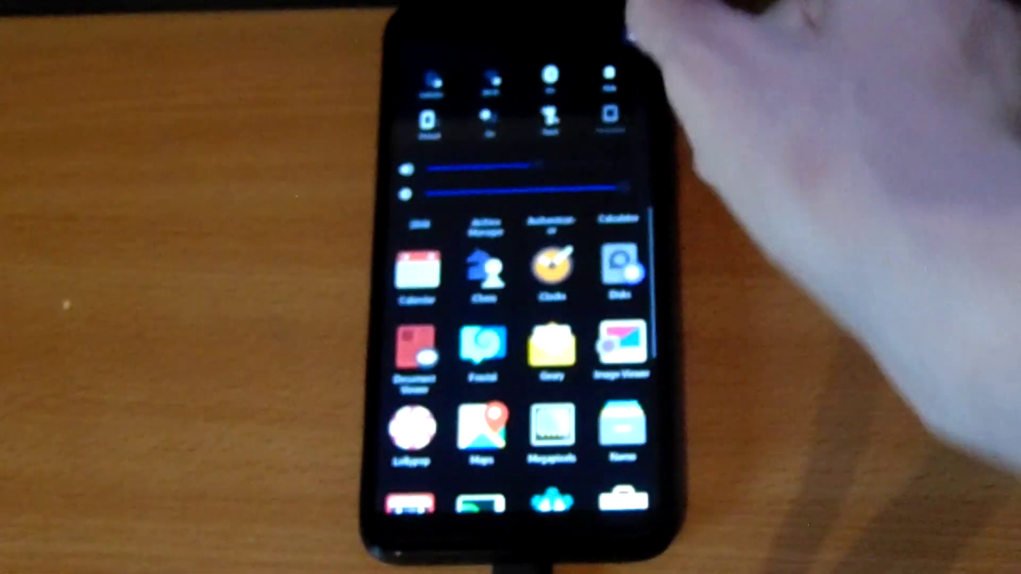